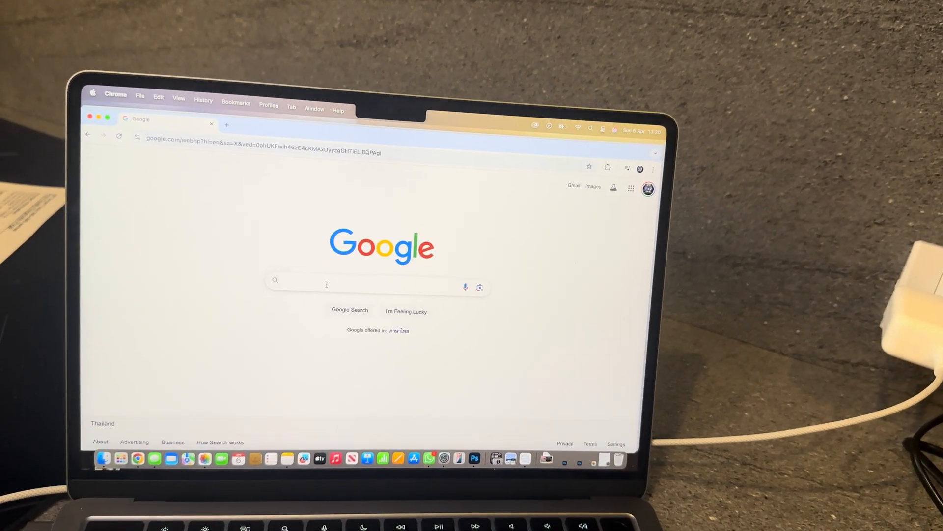
# Search Google for 123.hp.com via the 123 search suggestion.
pyautogui.write('1')
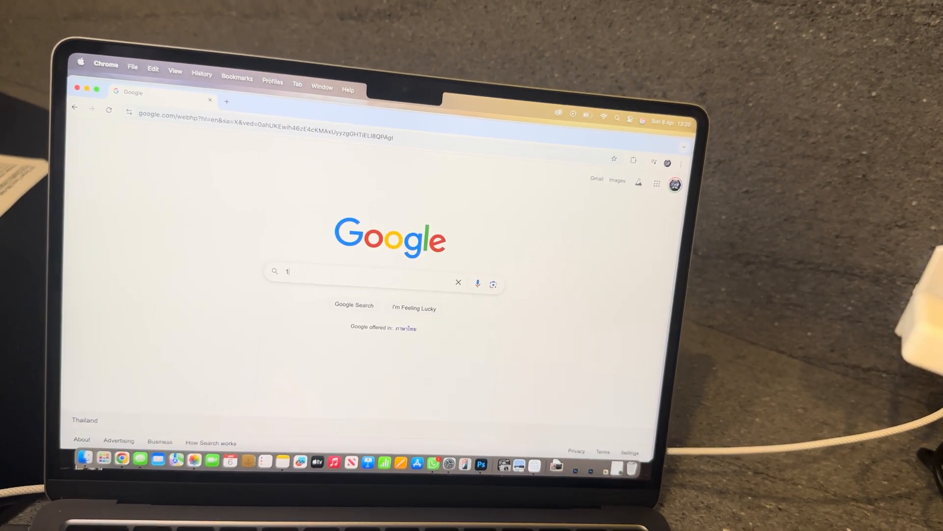
pyautogui.write('23')
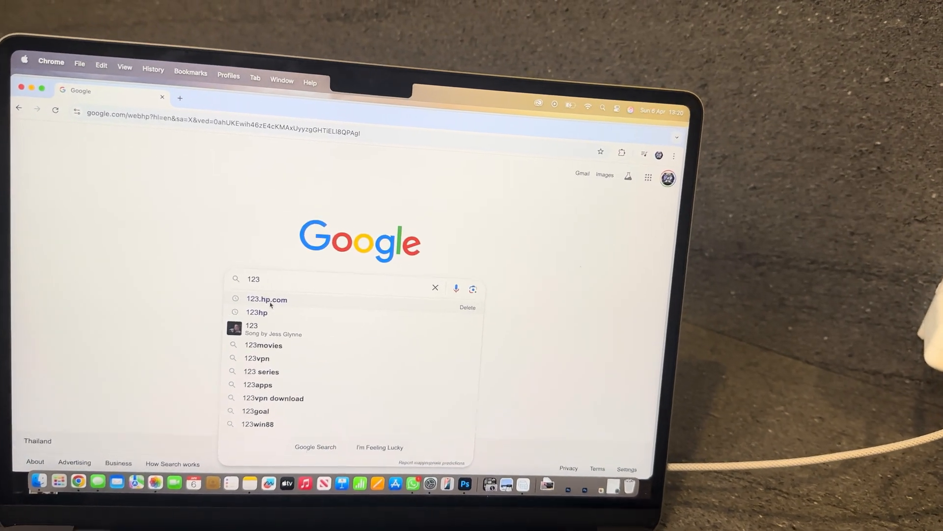
pyautogui.click(266, 299)
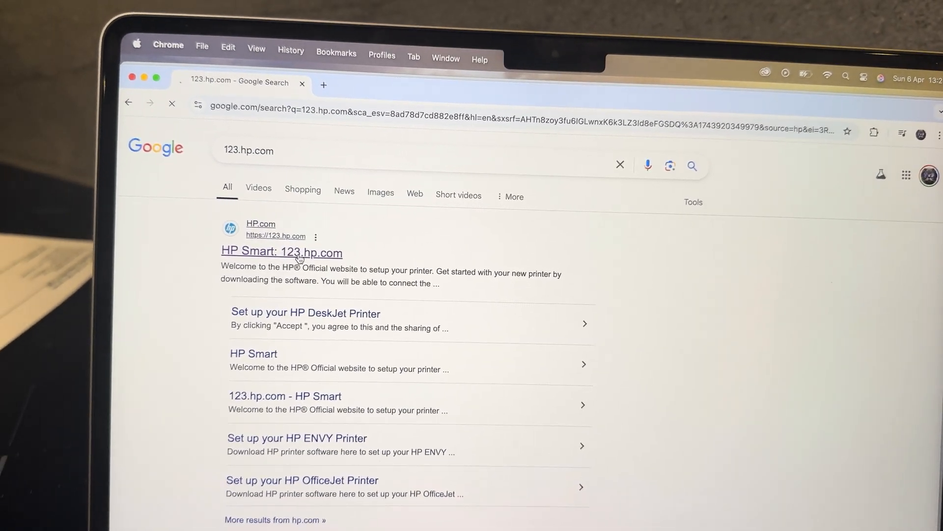
# On HP's 123.hp.com setup site, enter HP Smart Tank 580 All-in-One Printer as the product.
pyautogui.click(282, 251)
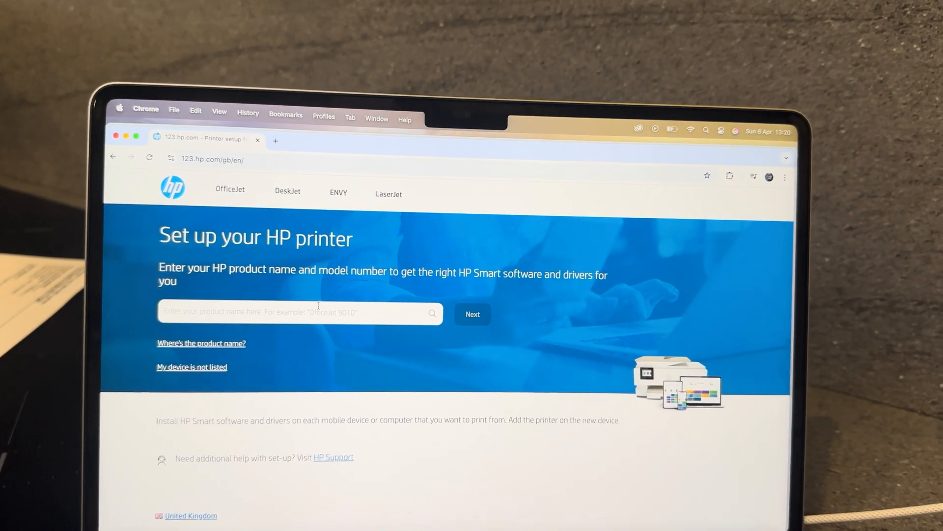
pyautogui.click(473, 315)
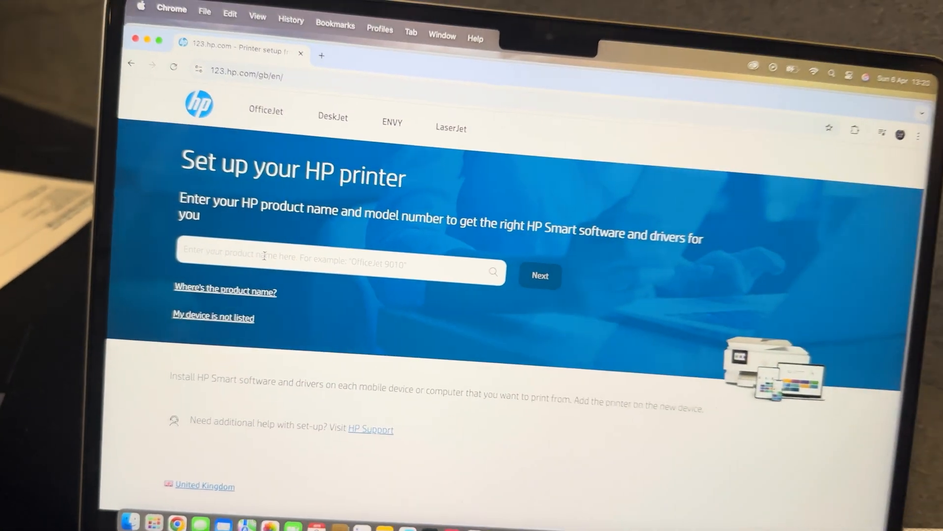
pyautogui.click(338, 253)
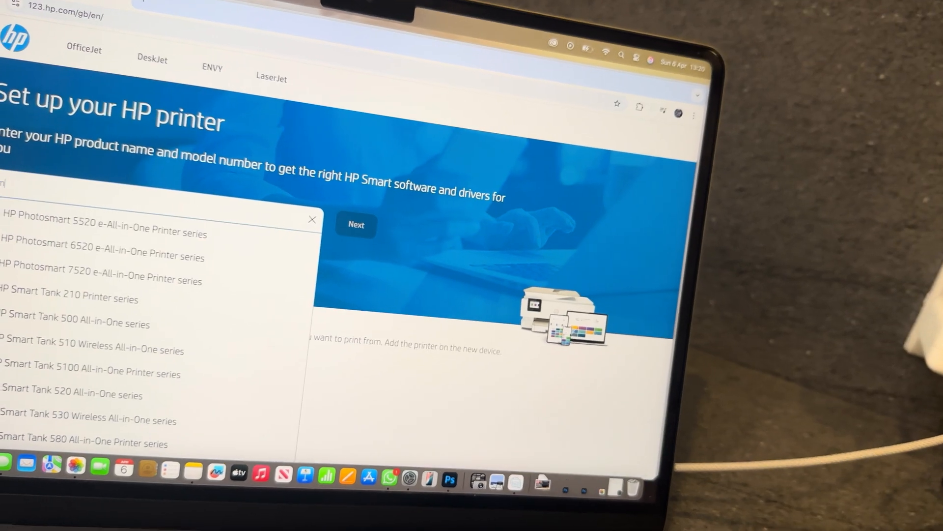
pyautogui.write('smart tank 580 All-in-One Printer')
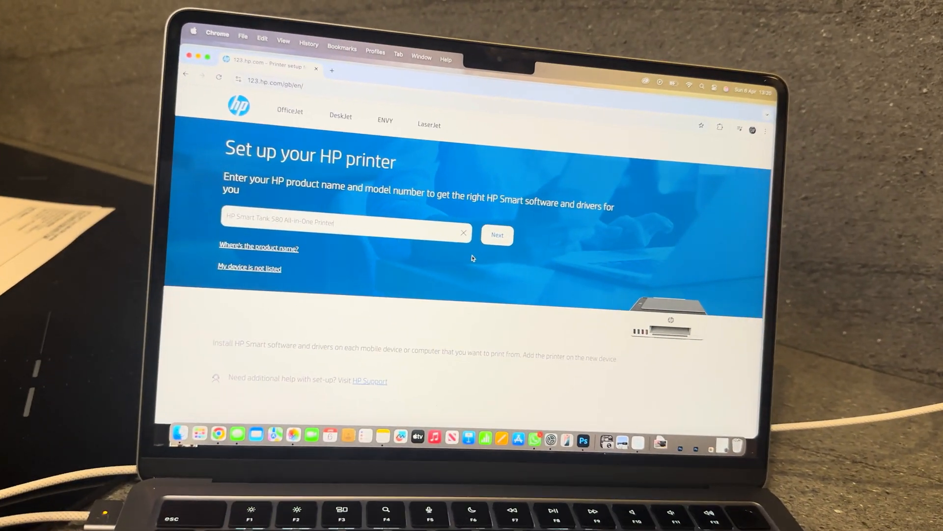
# Confirm the Smart Tank 580 and choose Install HP Smart under Continue with computer.
pyautogui.click(497, 234)
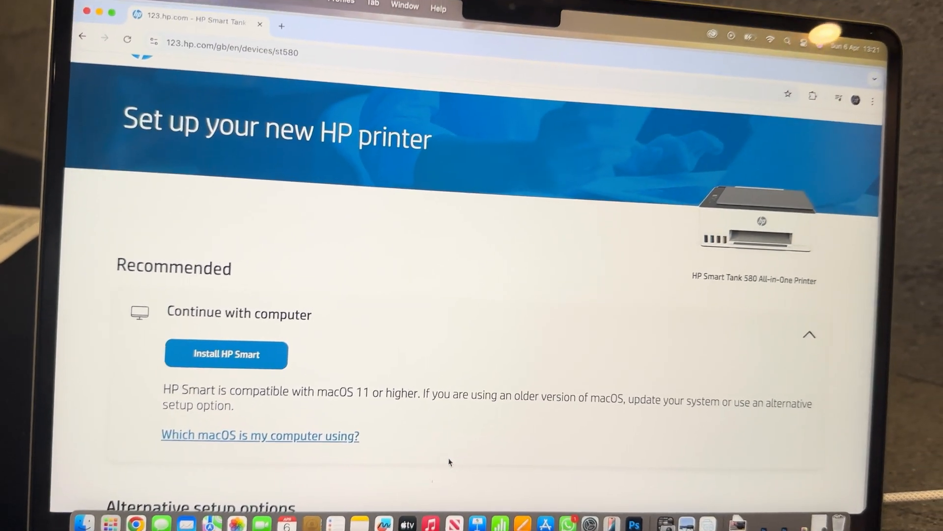
pyautogui.scroll(-3)
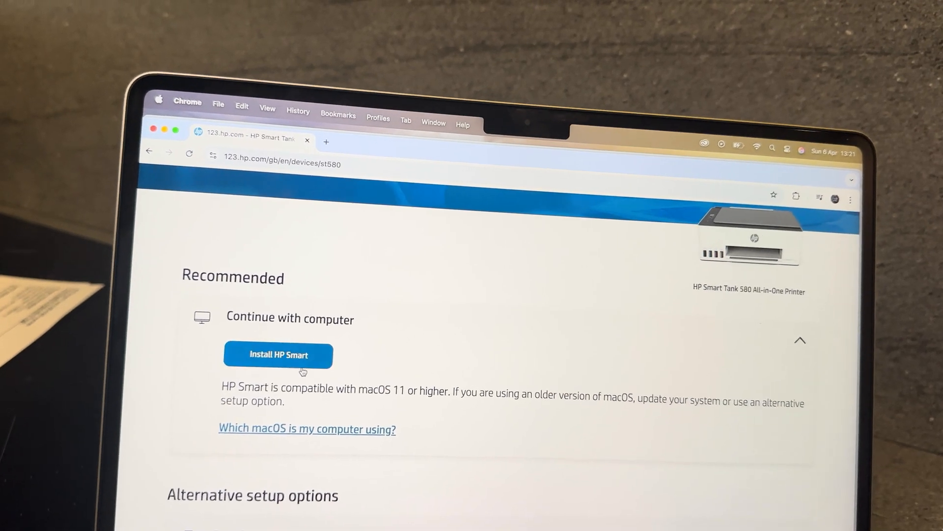
pyautogui.click(278, 355)
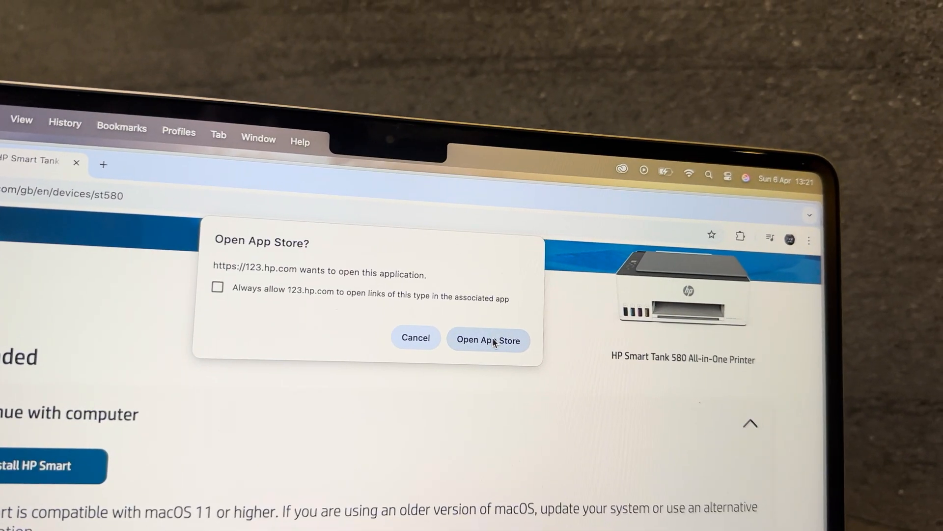
# Allow the App Store to open and launch HP Smart for Desktop showing the Smart Tank 580.
pyautogui.click(488, 340)
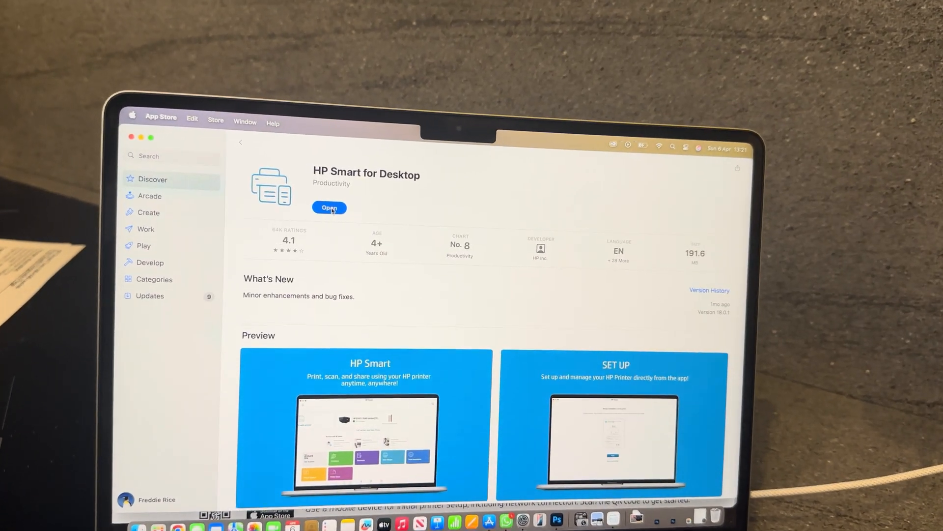
pyautogui.click(330, 207)
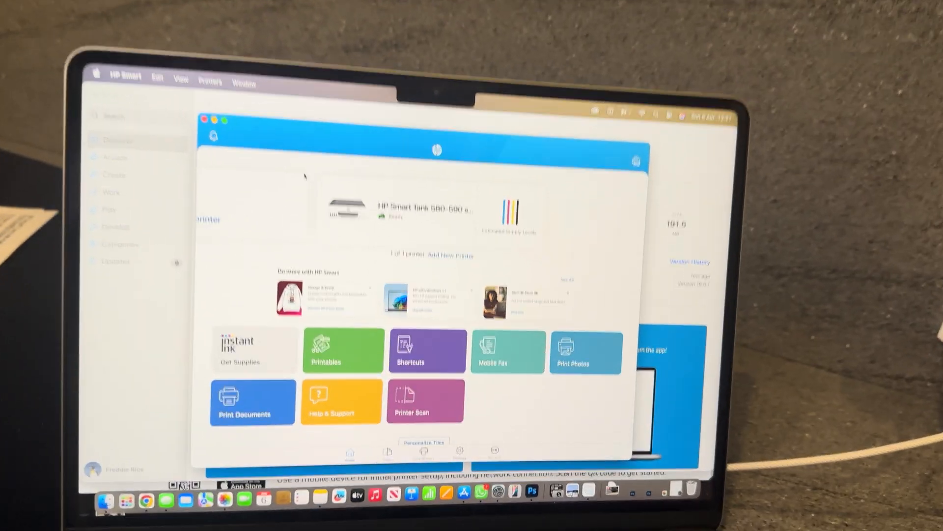